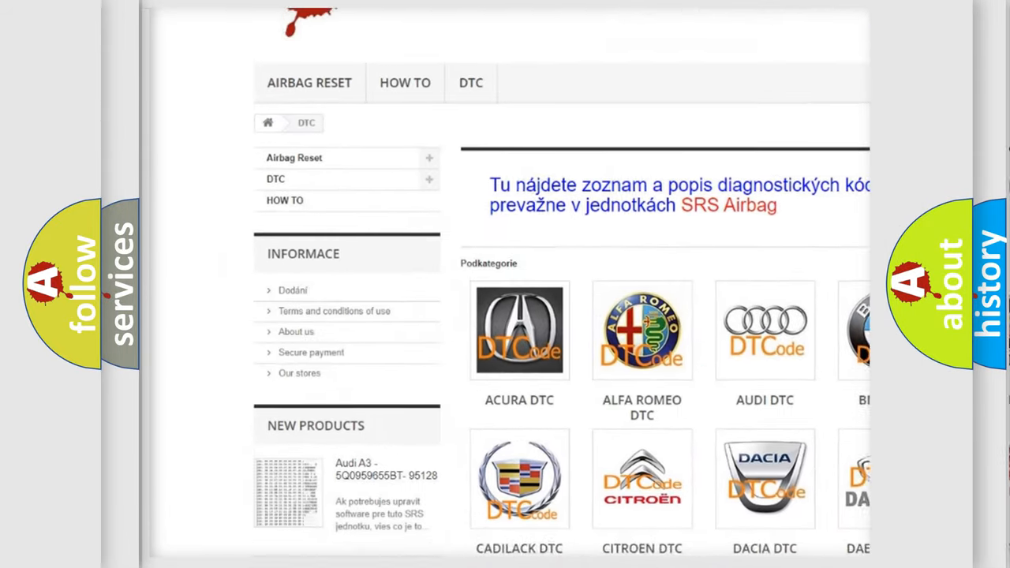
{"action": "scroll", "scroll_direction": "down", "scroll_amount": 3}
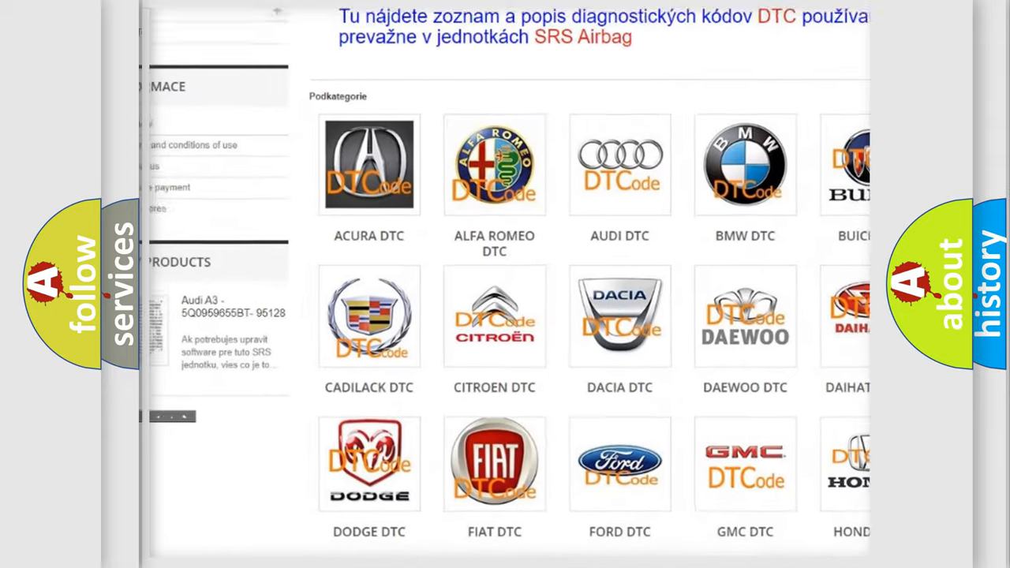
{"action": "scroll", "scroll_direction": "down", "scroll_amount": 3}
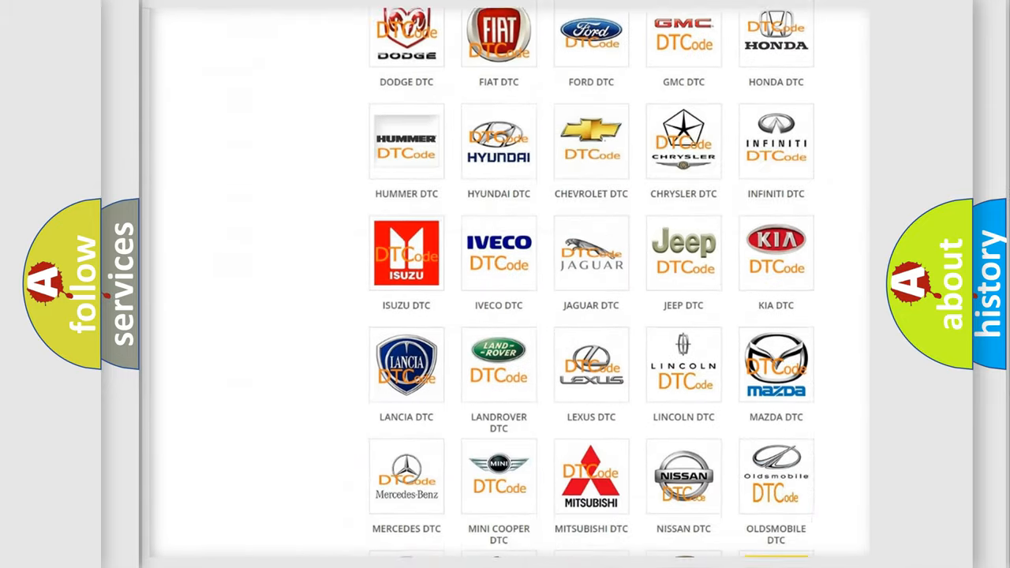
{"action": "scroll", "scroll_direction": "down", "scroll_amount": 3}
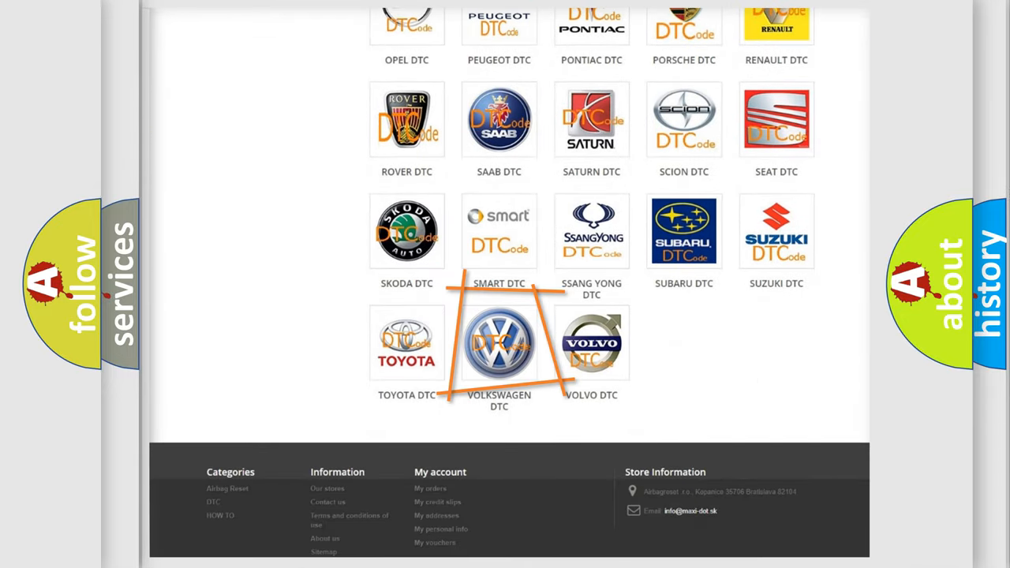